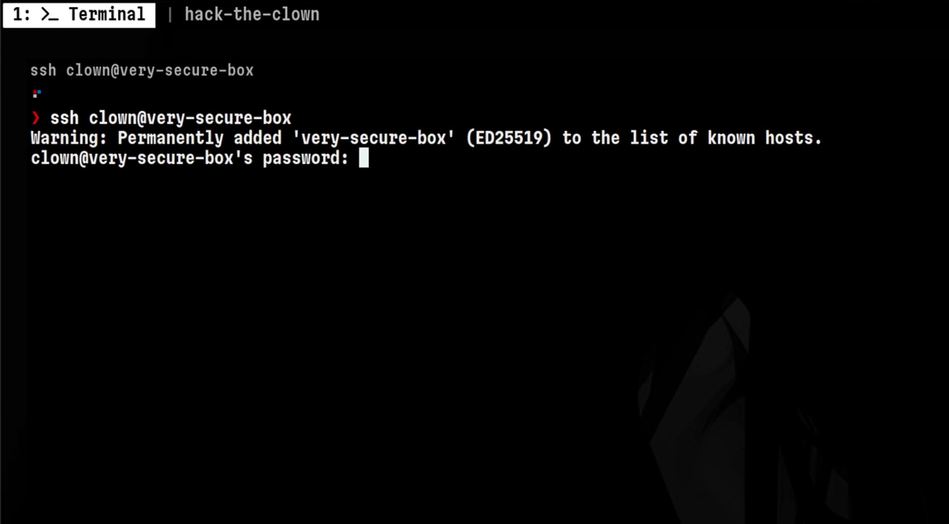
key("Enter")
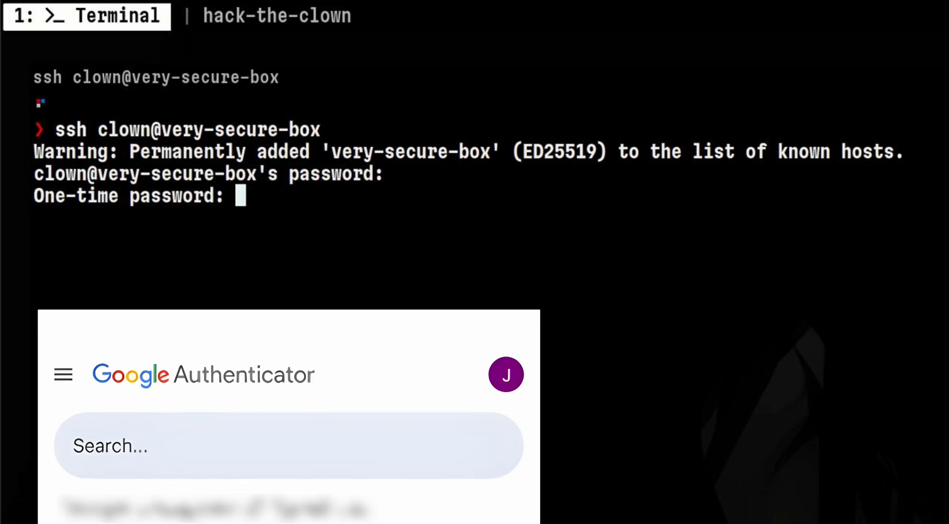
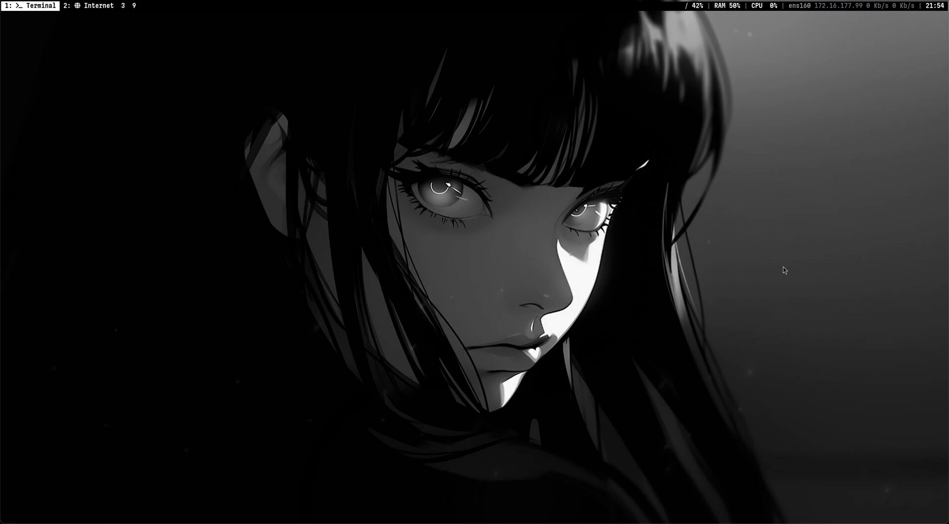
Step: View the ssh-otp script's Python source in its GitHub repository
left_click(94, 6)
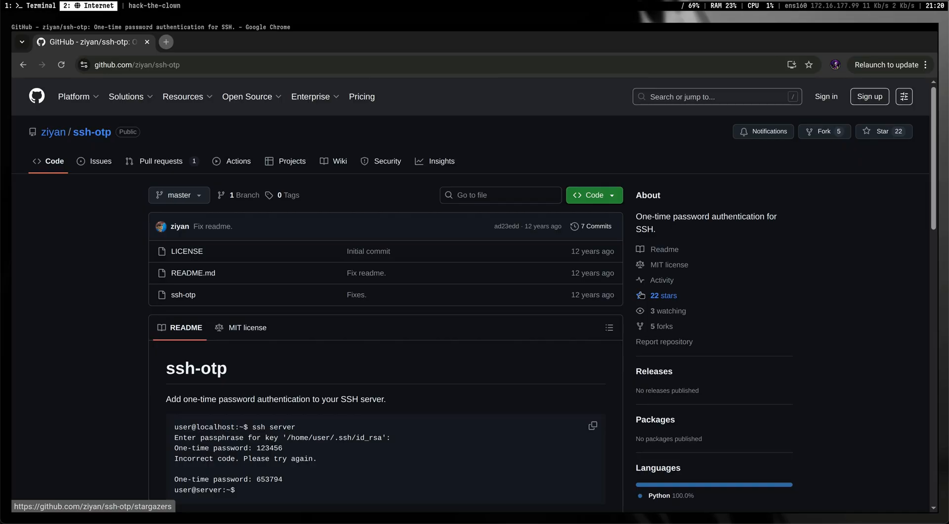
left_click(183, 295)
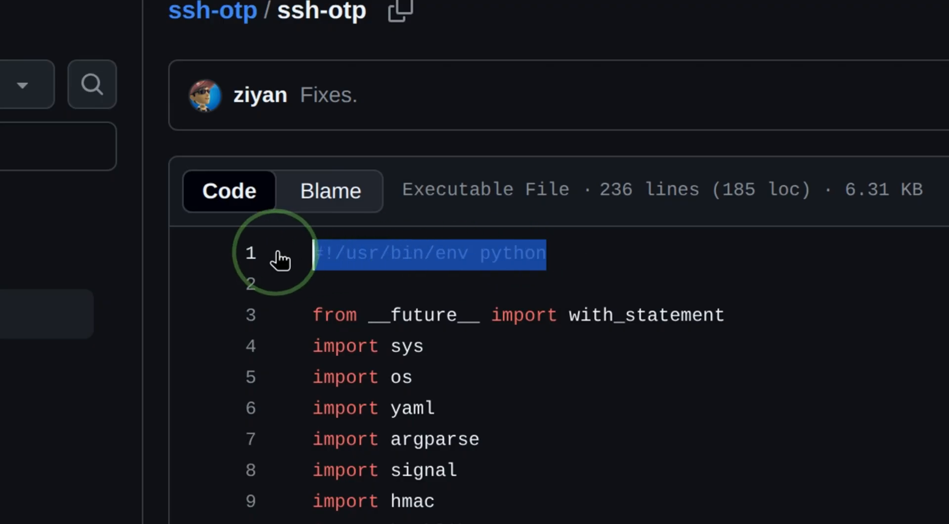
scroll("down", 3)
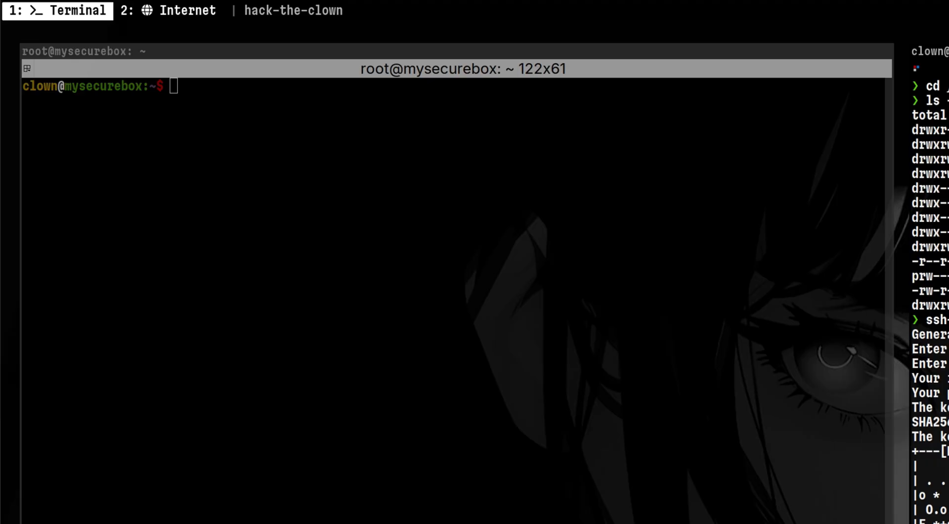
Step: View /usr/local/bin/ssh-otp and /etc/ssh/sshd_config in vim, then run ssh-otp setup
type("sudo vim /usr/local/bin/ssh-otp")
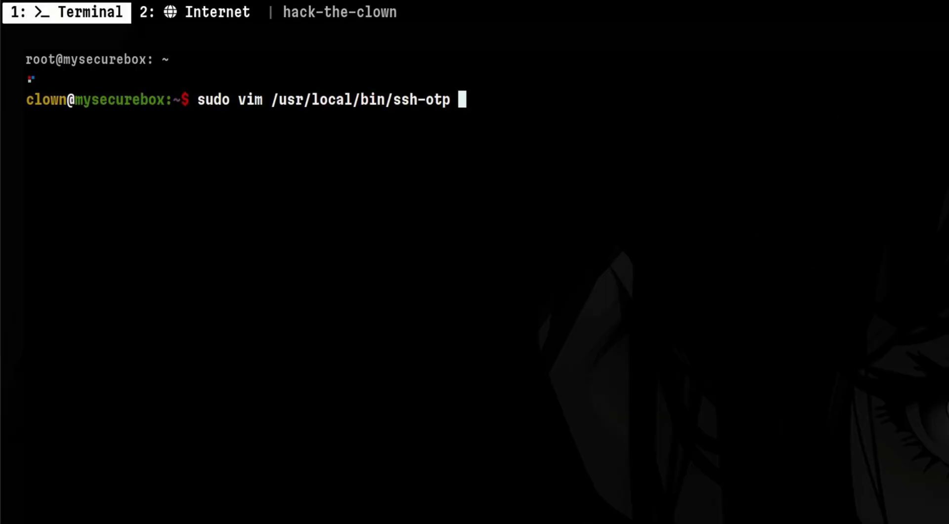
key("Enter")
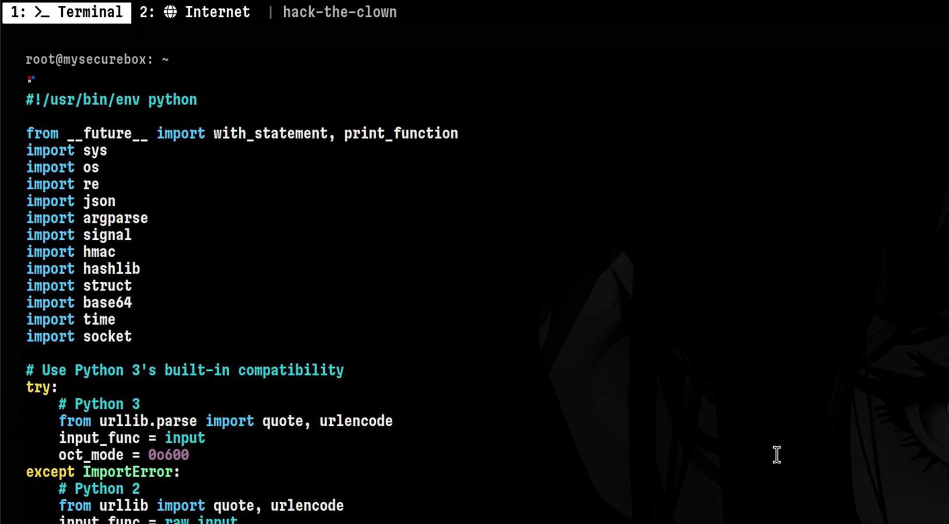
type("sudo vim /etc/ssh/sshd_con")
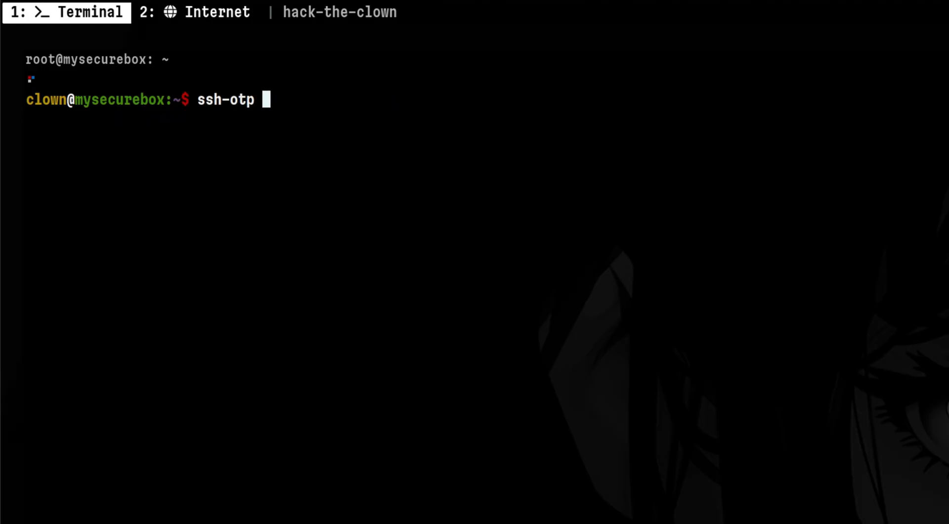
type("setup")
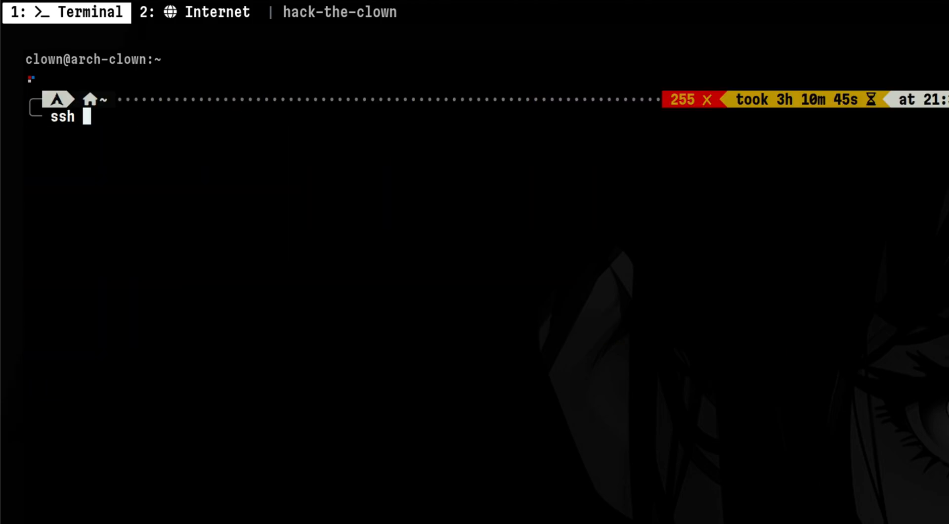
Step: Start ssh as clown@very-secure-box and submit the account password
type("clown@very-secure-box")
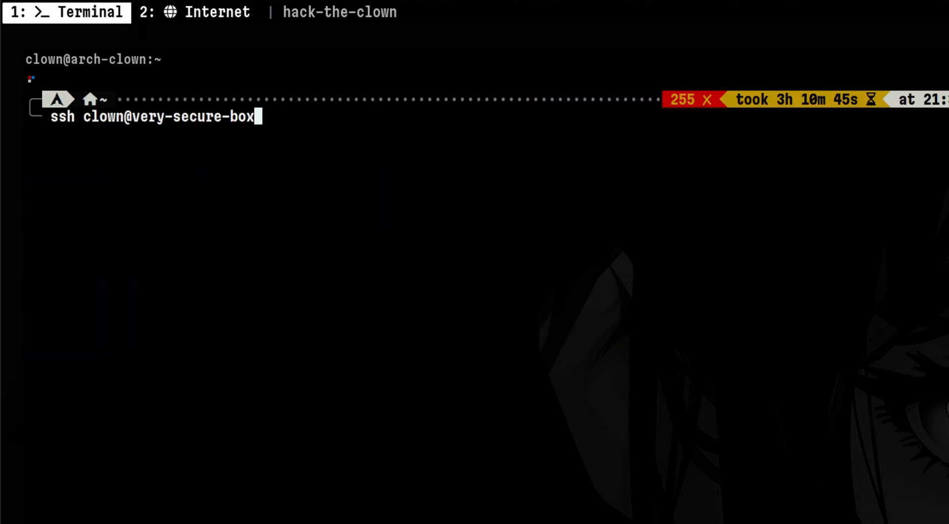
key("Enter")
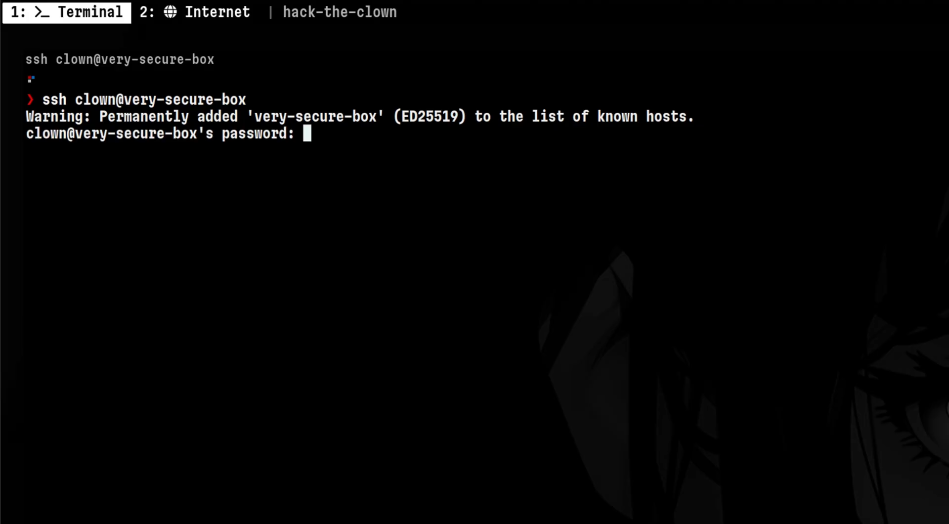
key("Enter")
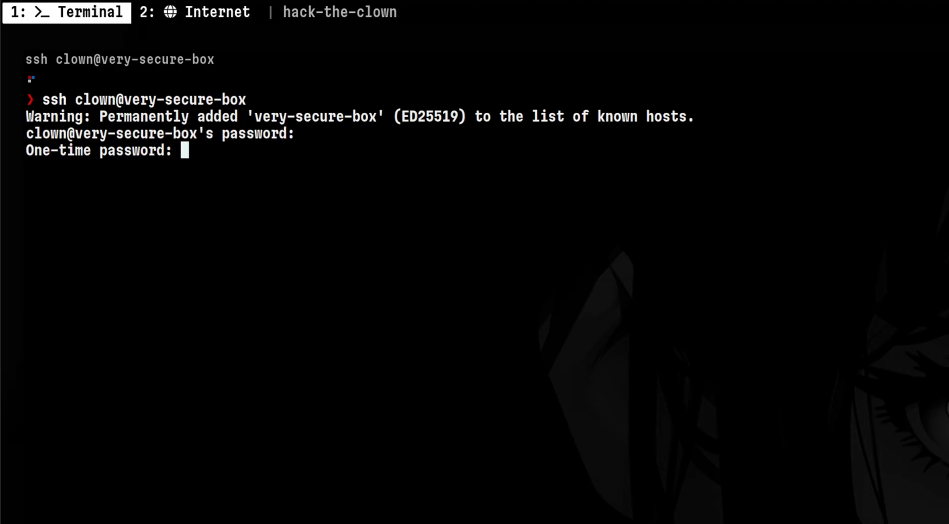
type("1")
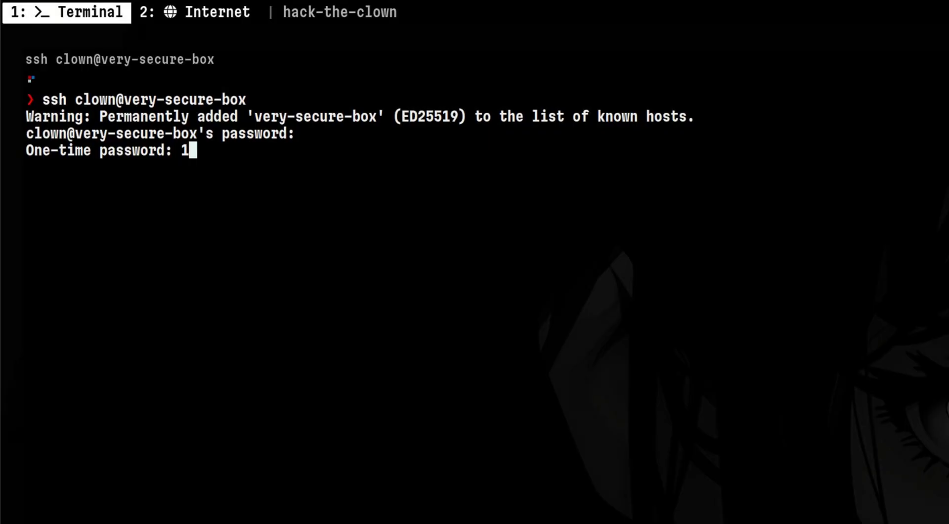
type("11111")
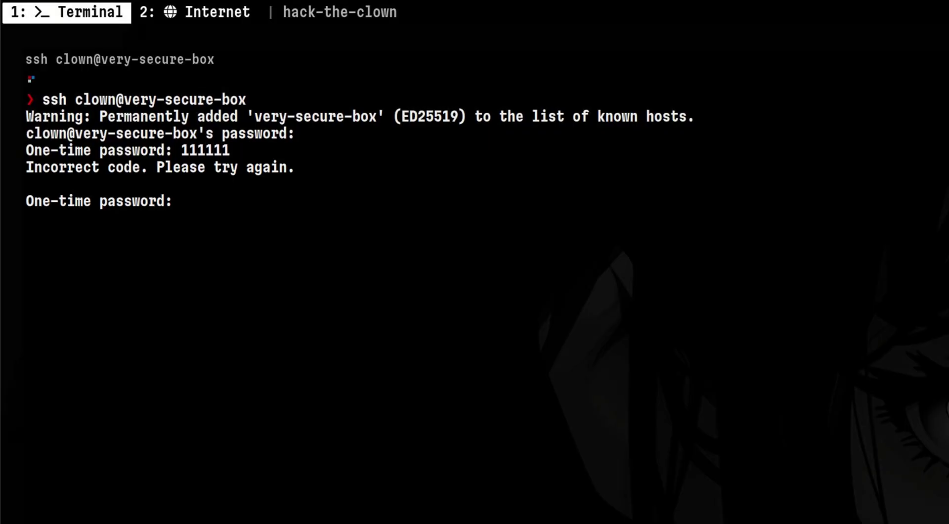
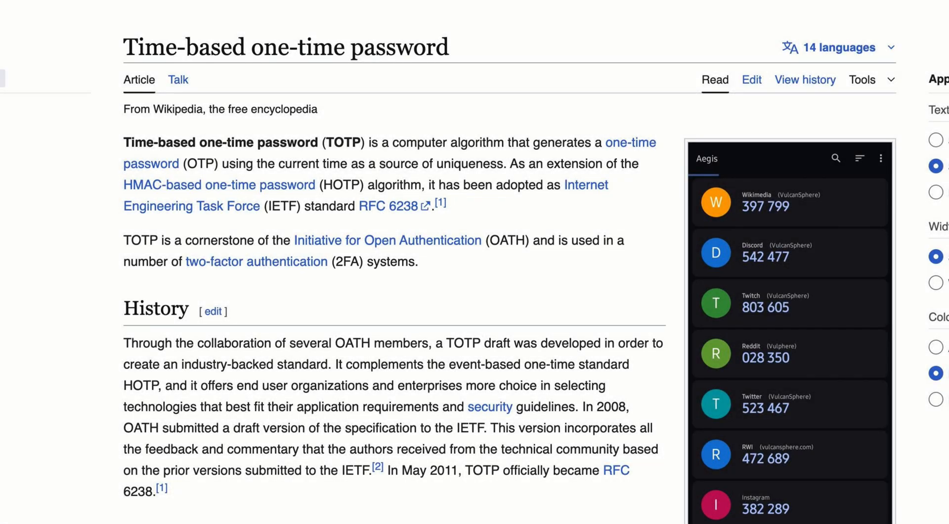
double_click(146, 46)
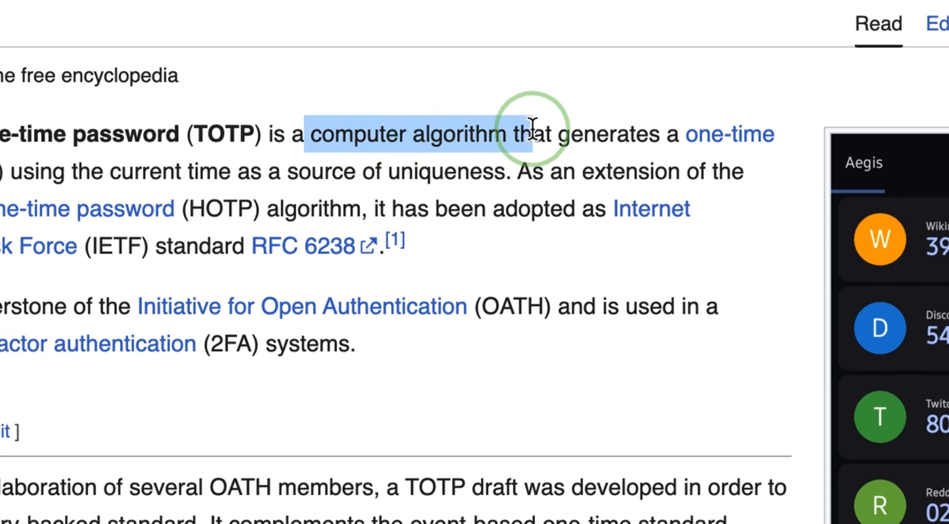
double_click(143, 171)
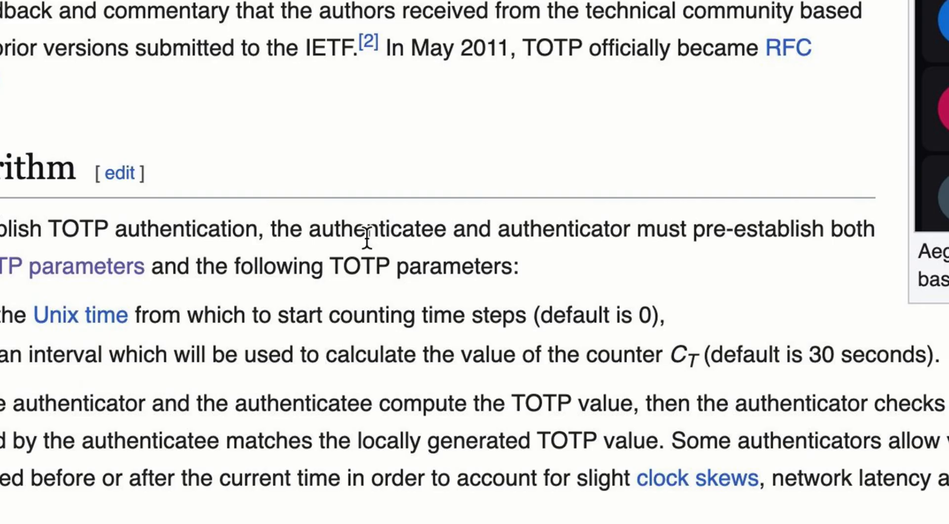
mouse_move(364, 227)
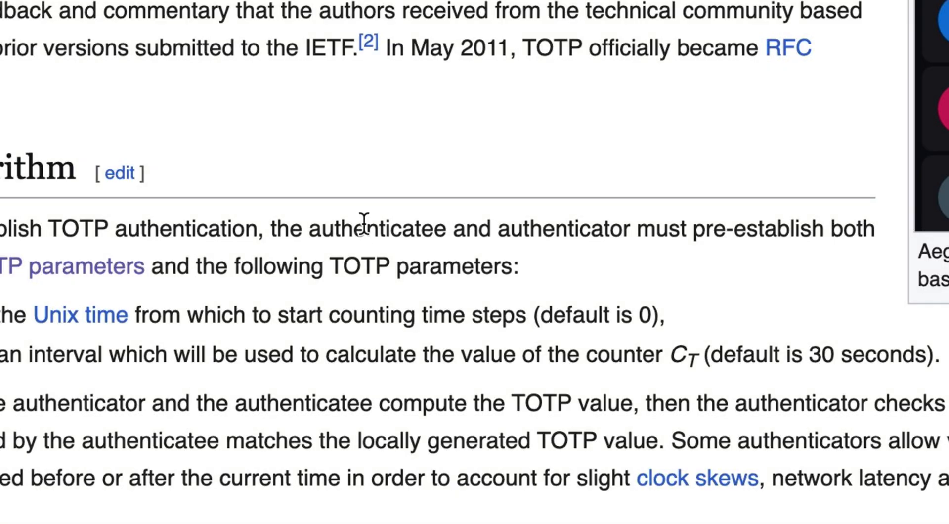
double_click(561, 229)
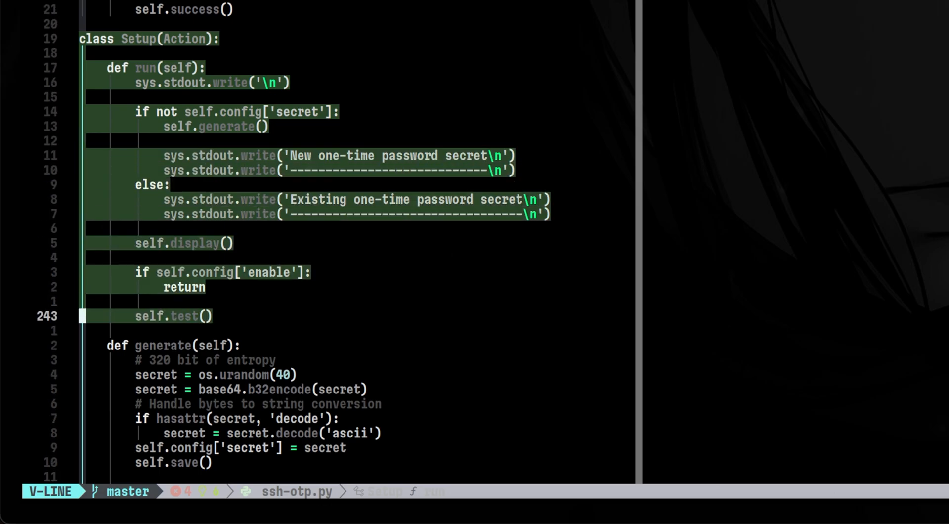
Step: Scroll through the Setup.run method in ssh-otp.py
scroll("down", 3)
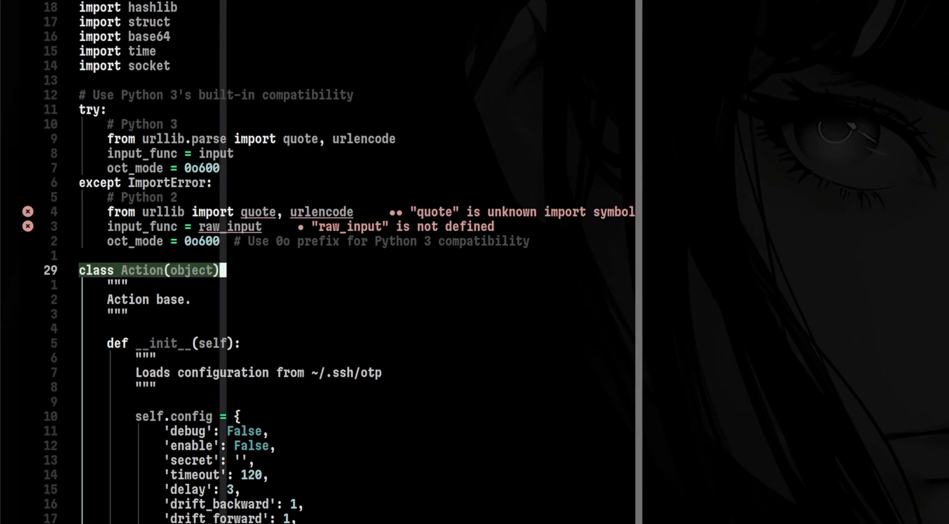
scroll("down", 3)
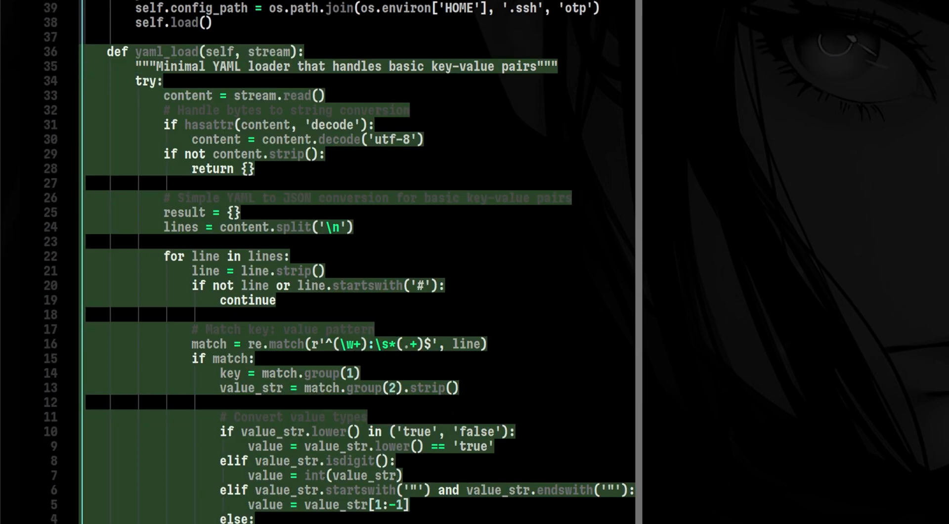
scroll("down", 3)
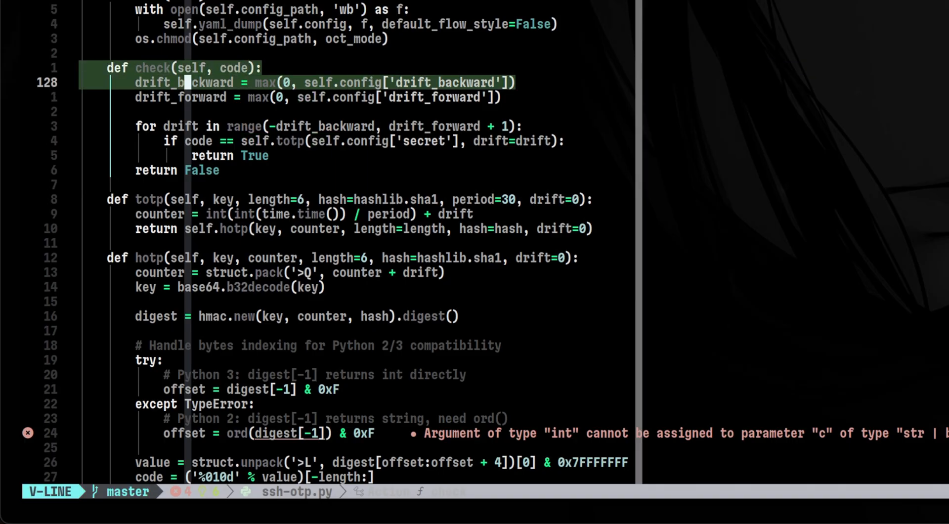
key("Escape")
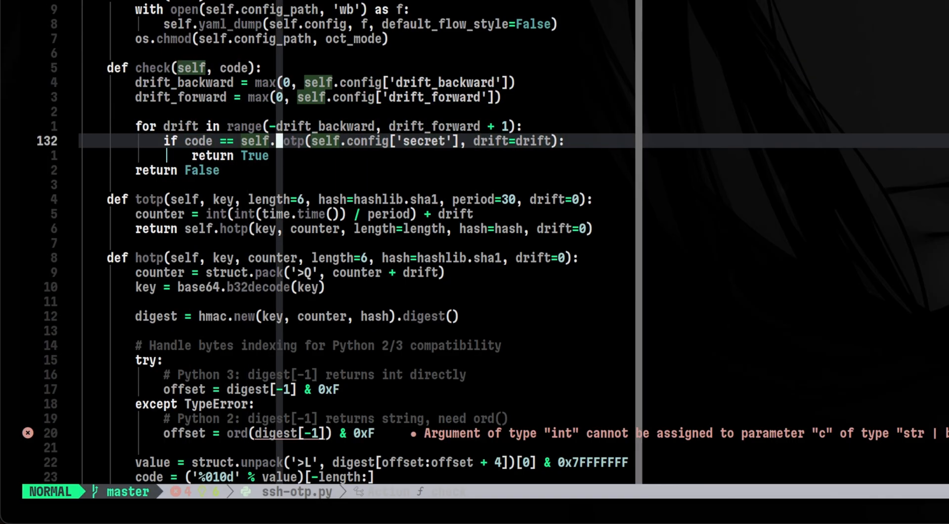
key("v")
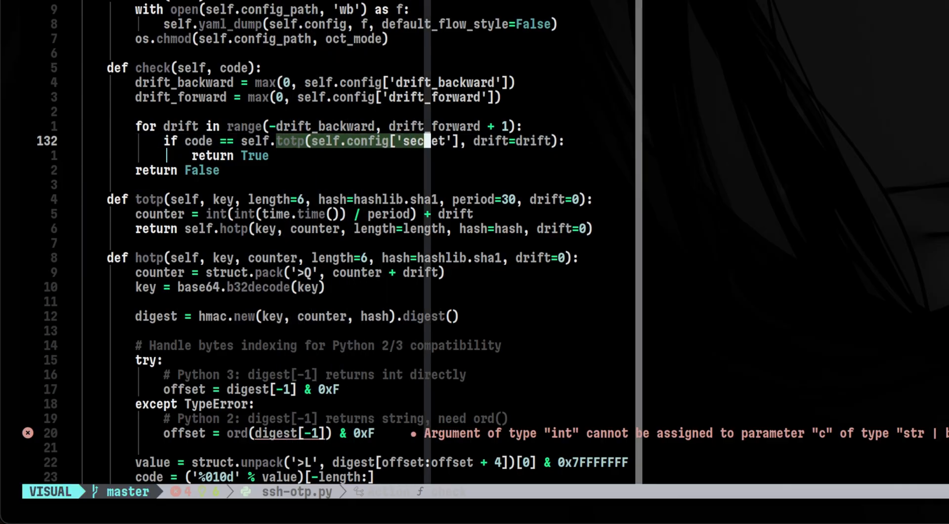
key("Escape")
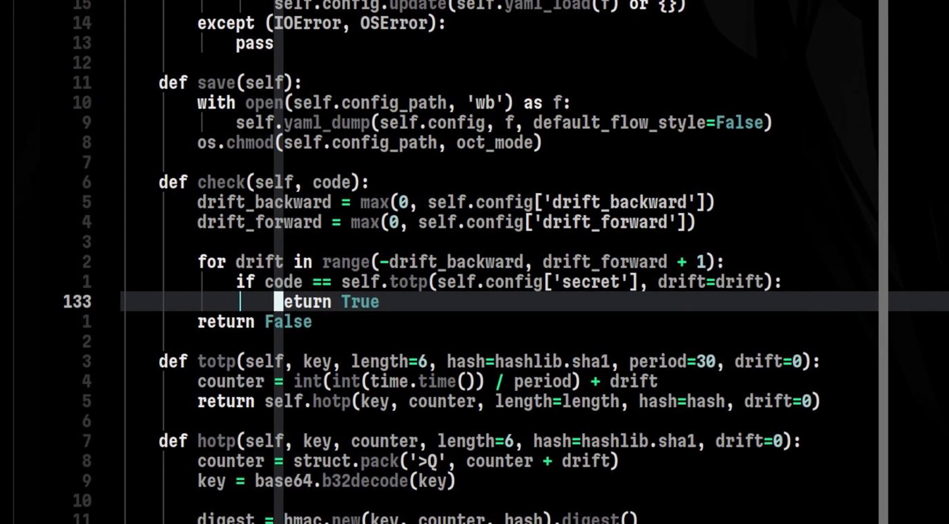
scroll("down", 3)
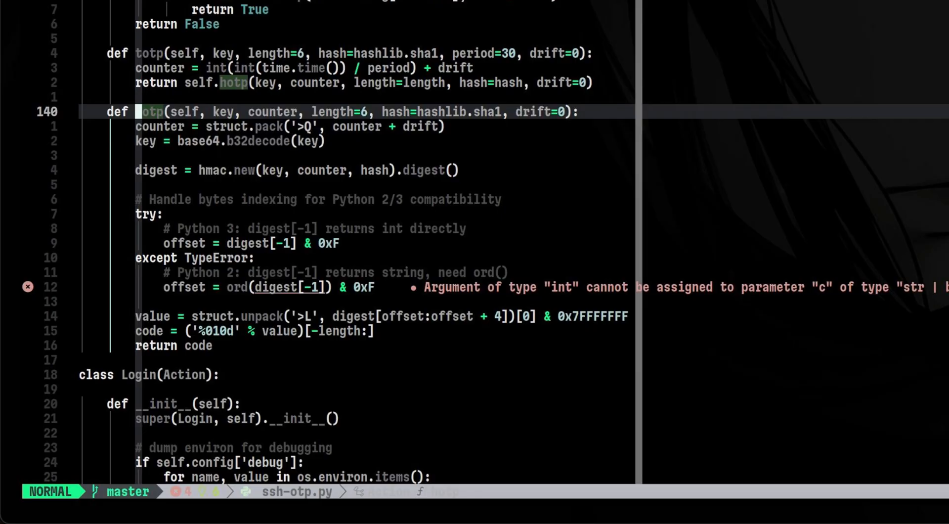
key("V")
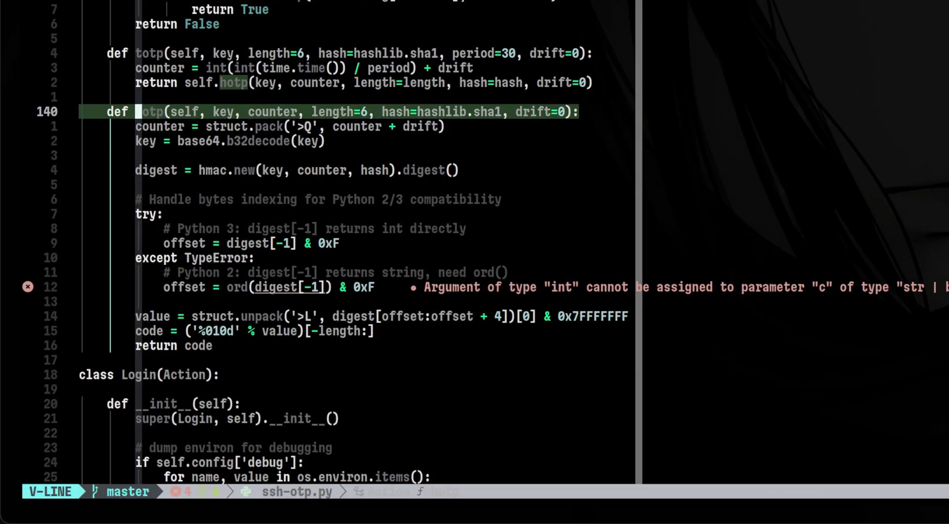